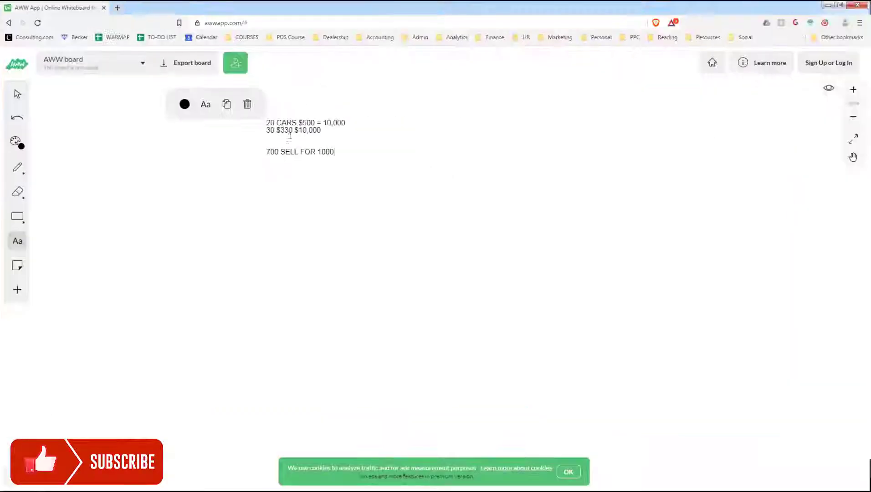
# Clear the board and write the OLD TIMERS note: STUCK IN WAYS, don't want to learn, NOTHING NEW, they know everything.
pyautogui.press('ctrl+a')
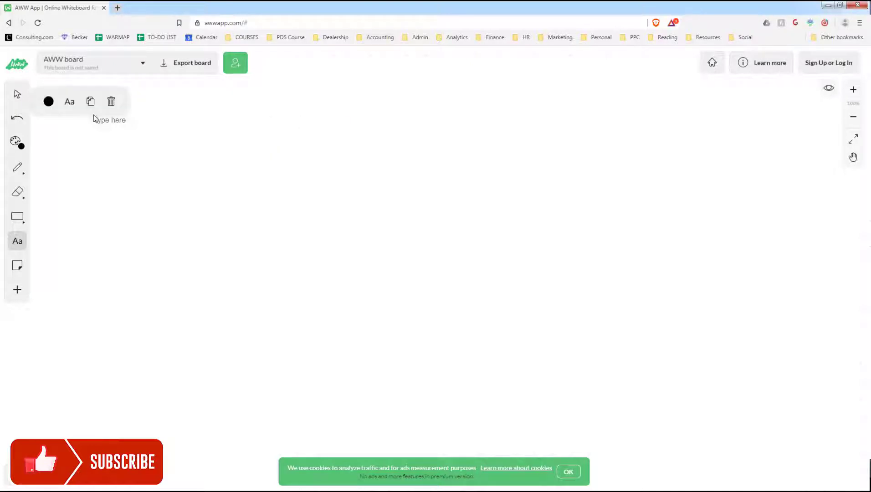
pyautogui.write('OLD TIMERS')
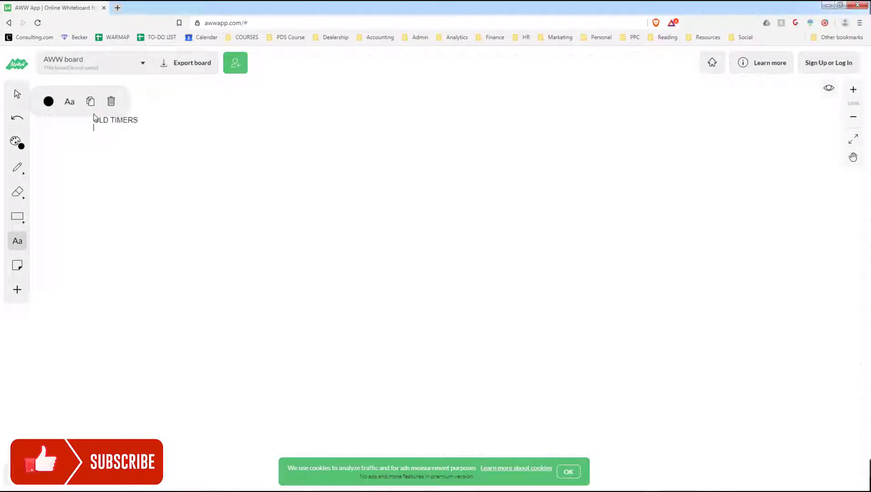
pyautogui.write('STUCK IN WAYS')
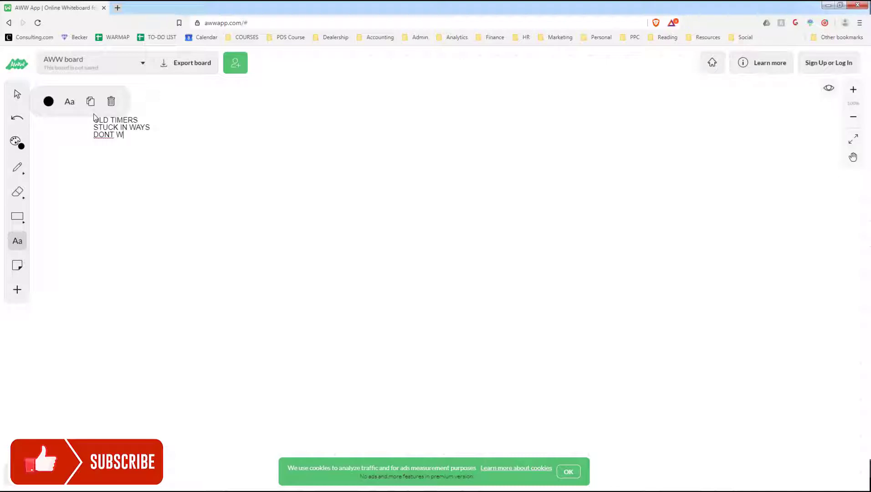
pyautogui.write('ANT TO LEARN')
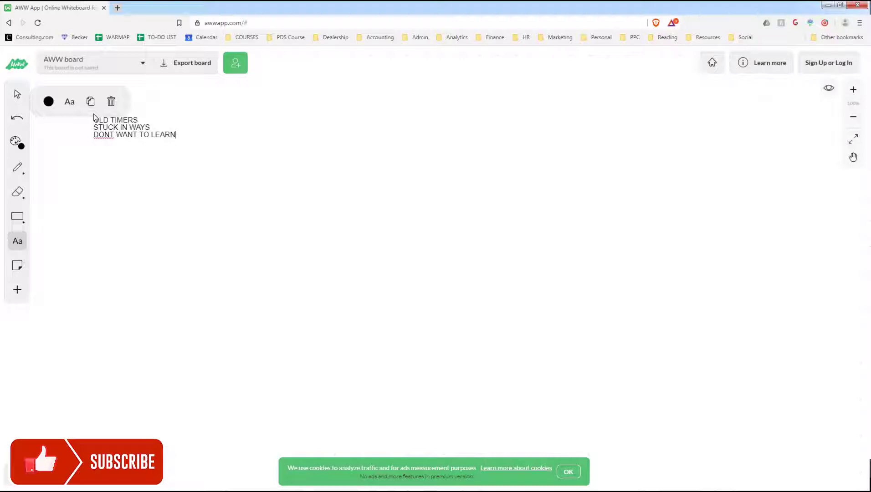
pyautogui.write('NOTHING NEW')
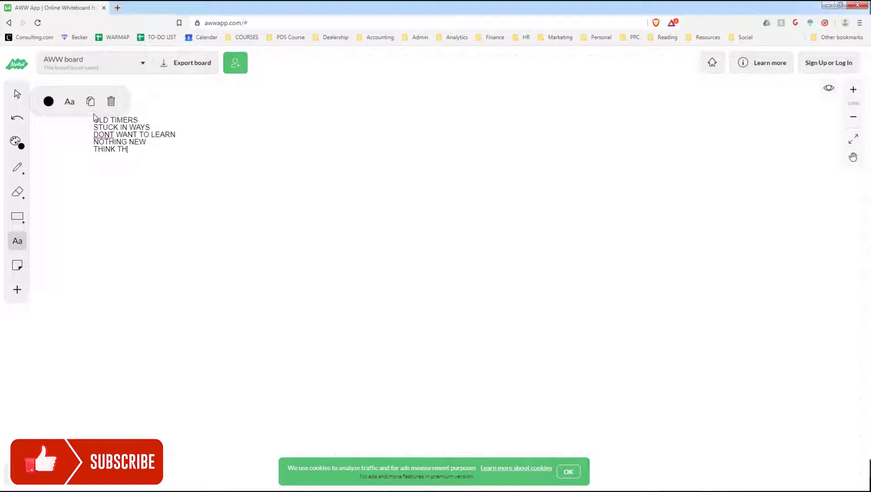
pyautogui.write('EY KNOW EER')
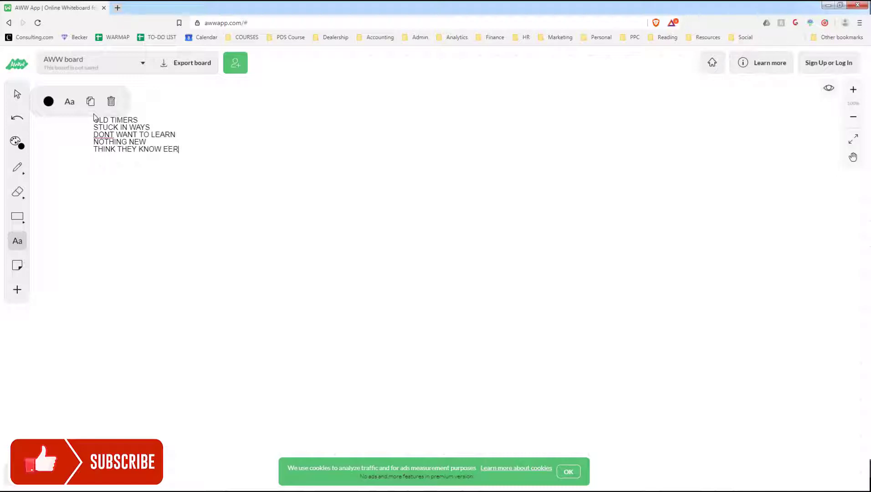
pyautogui.write('VR')
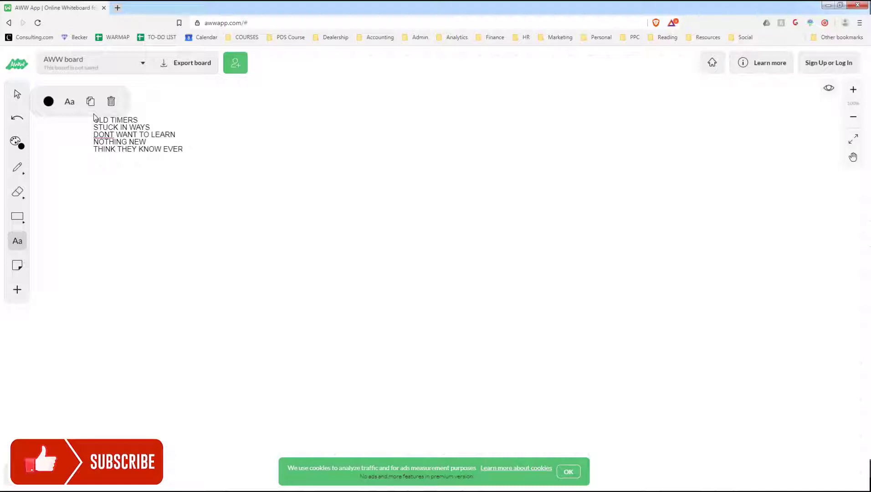
pyautogui.write('YTHING')
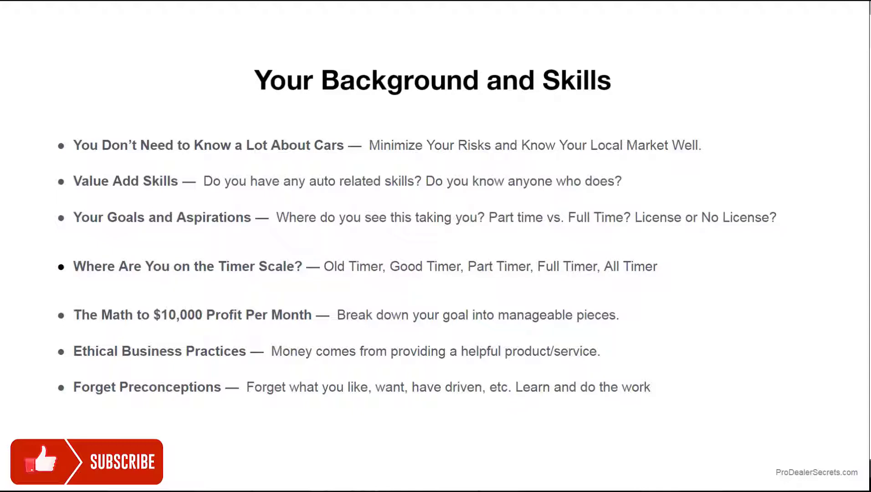
pyautogui.moveTo(46, 312)
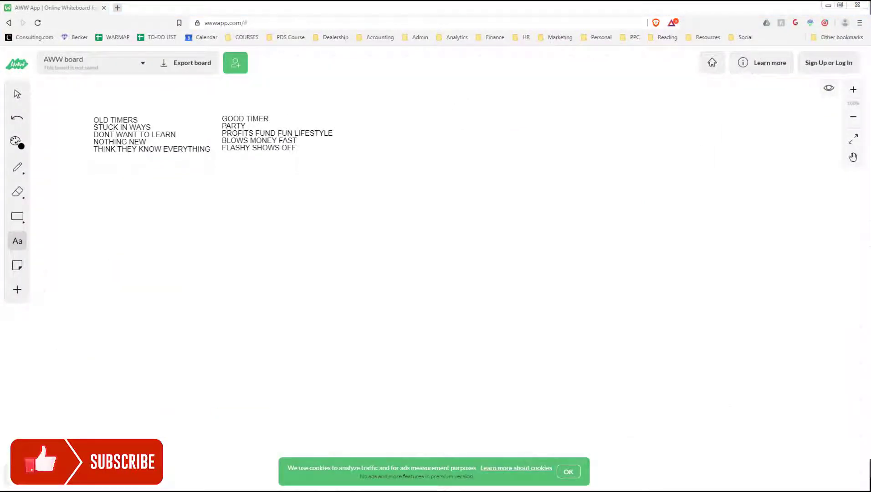
pyautogui.moveTo(861, 293)
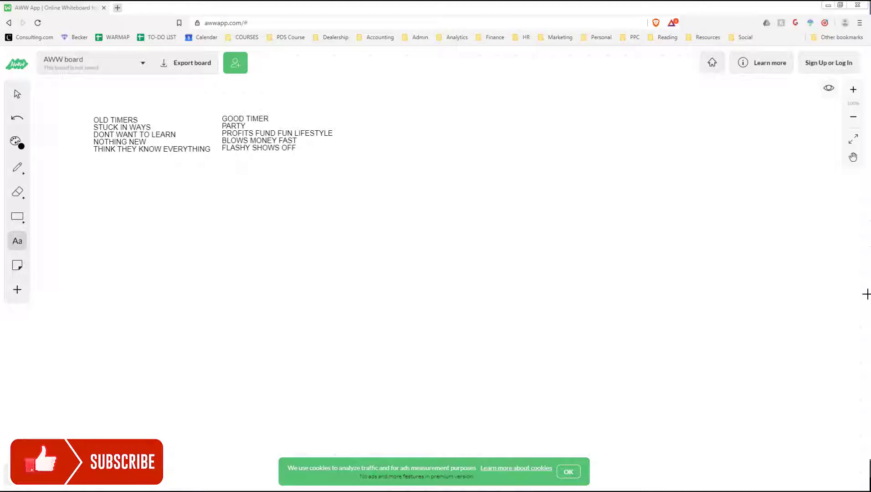
pyautogui.moveTo(667, 307)
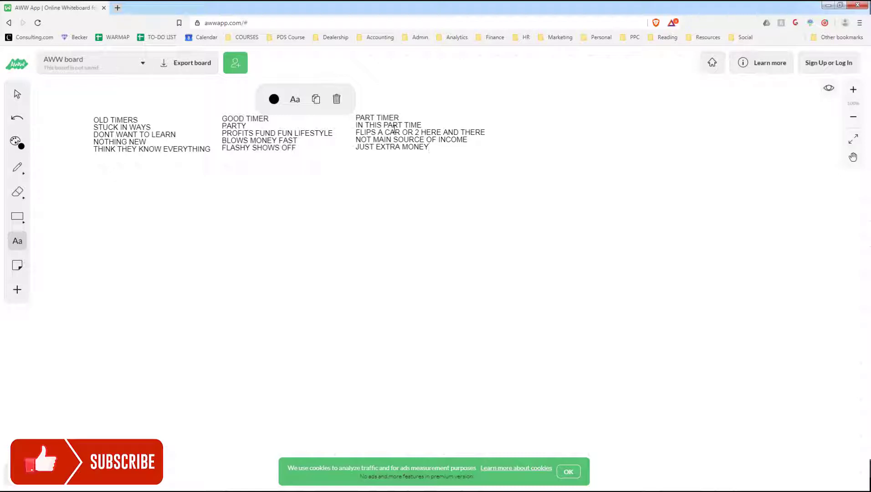
# Start the PART TIMER note to the right of GOOD TIMER.
pyautogui.click(430, 147)
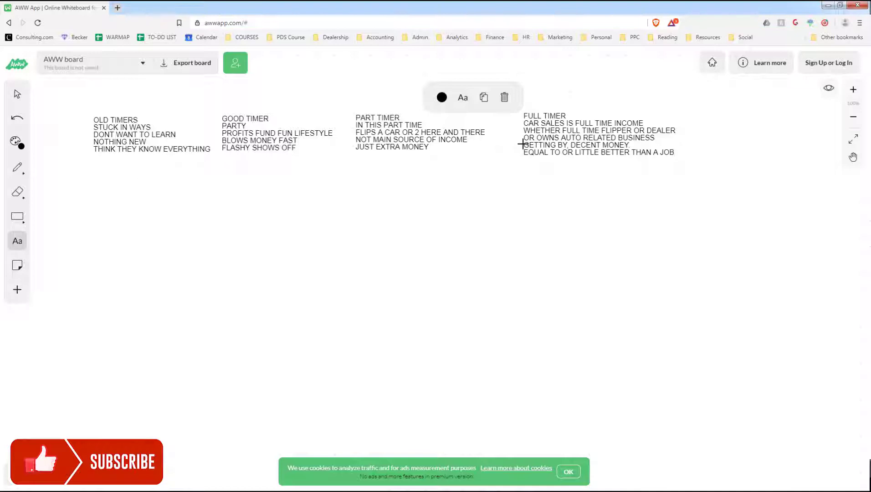
# Place the FULL TIMER note right of PART TIMER and finish editing it.
pyautogui.click(675, 152)
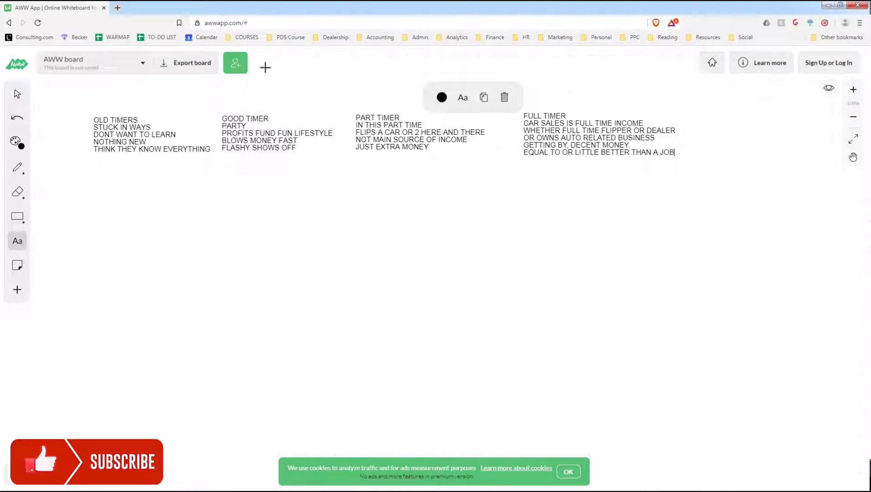
pyautogui.click(139, 133)
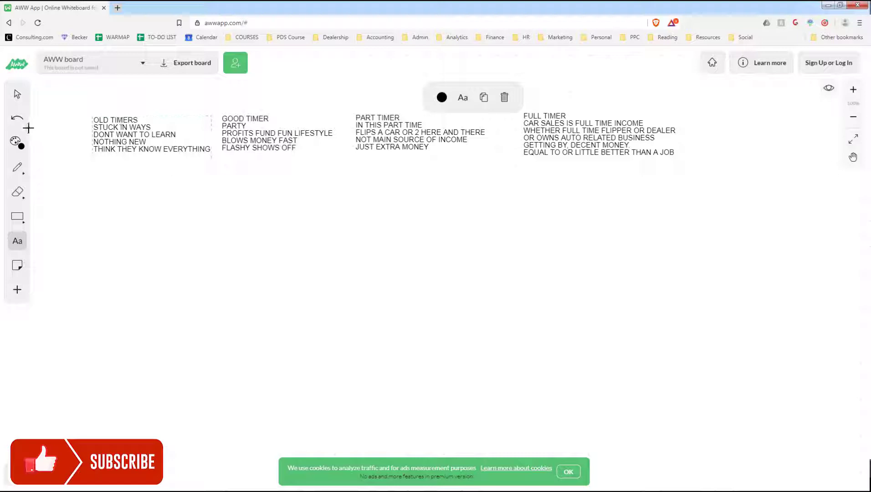
# With the Pencil, draw curved arrows from OLD TIMERS to GOOD TIMER and on toward PART TIMER.
pyautogui.click(16, 168)
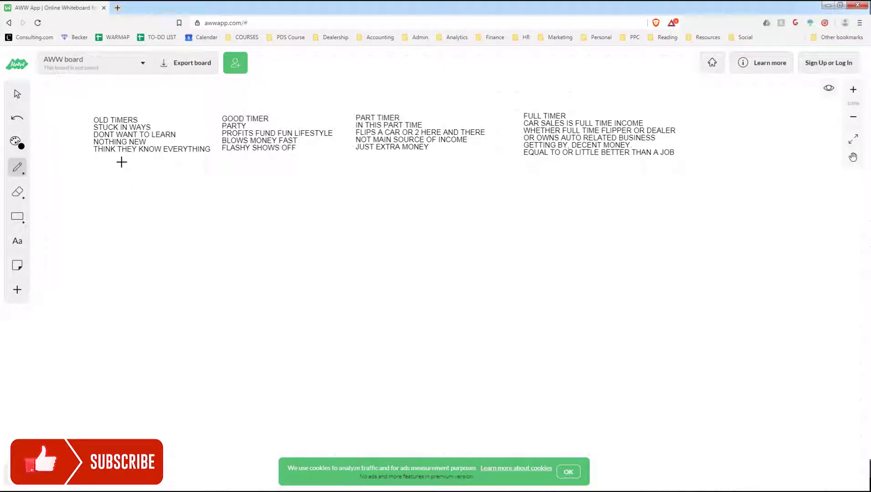
pyautogui.moveTo(121, 162); pyautogui.dragTo(262, 177)
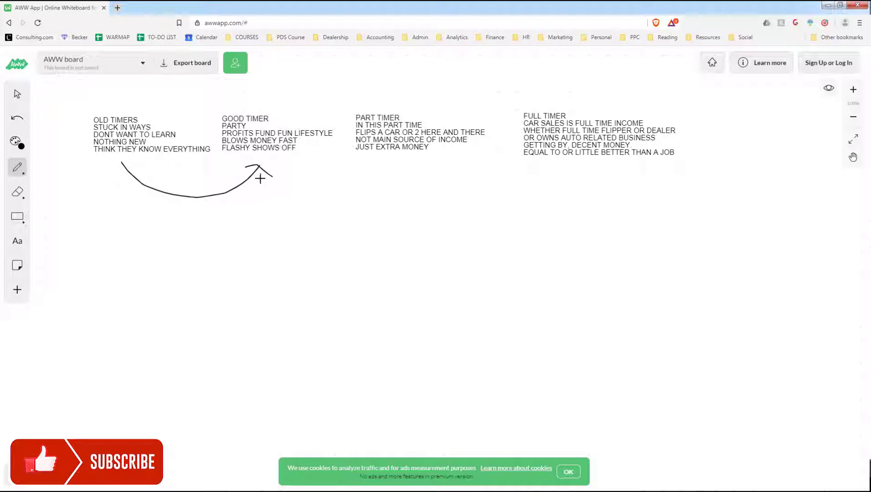
pyautogui.moveTo(261, 178); pyautogui.dragTo(384, 167)
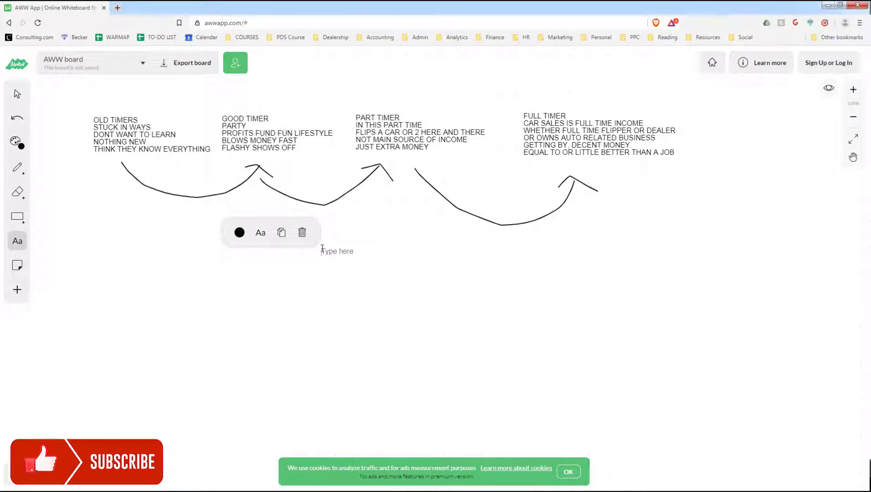
# Start the ALL TIMER note with squeezing as much as you can and CREATE CHANGE AND INFLUENCE.
pyautogui.write('ALL TIMER')
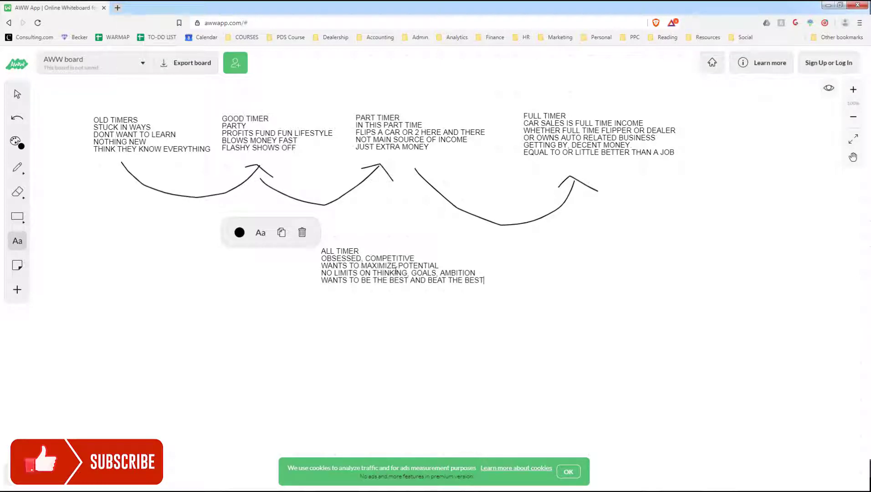
pyautogui.moveTo(638, 181)
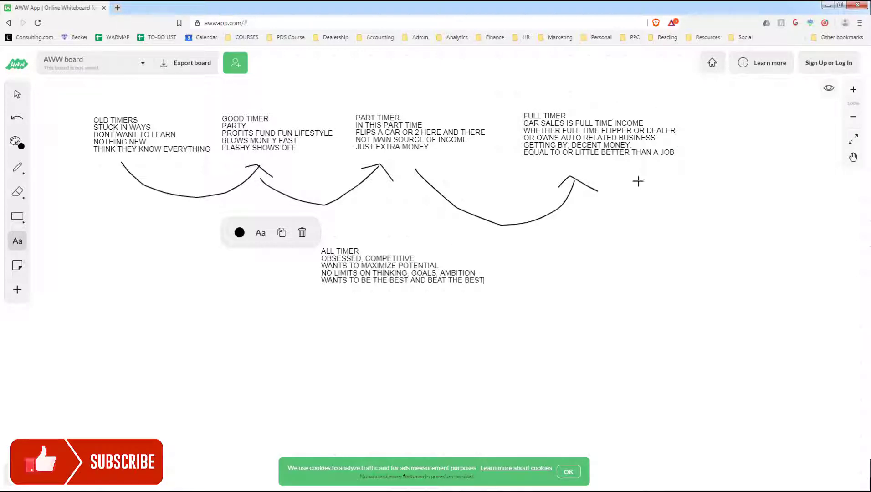
pyautogui.moveTo(376, 179)
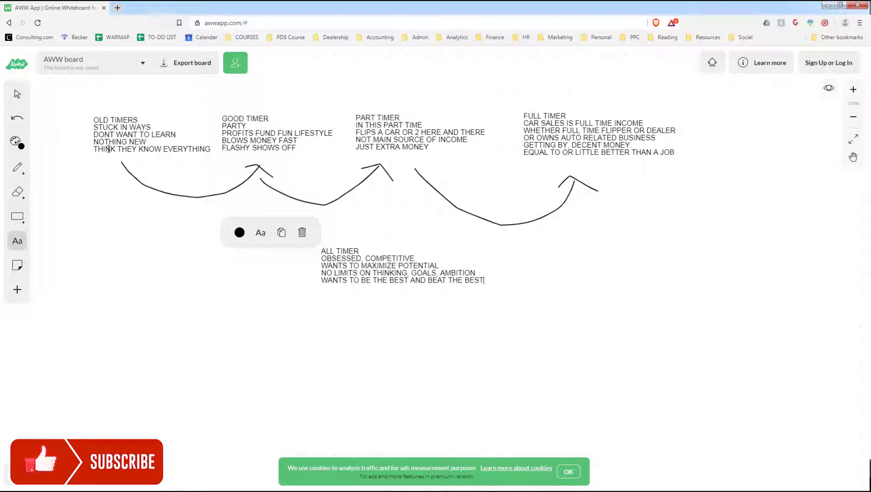
pyautogui.click(152, 133)
pyautogui.write('SQU')
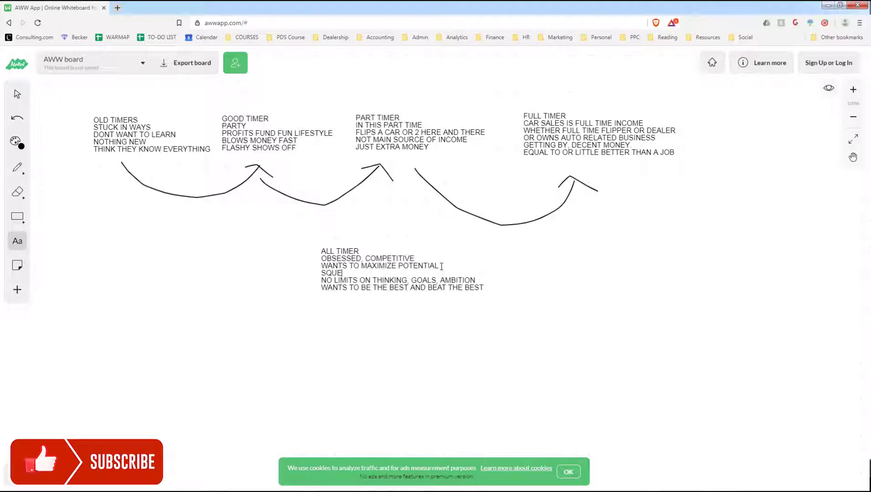
pyautogui.write('EZE AS MUCHA S YOU CAN')
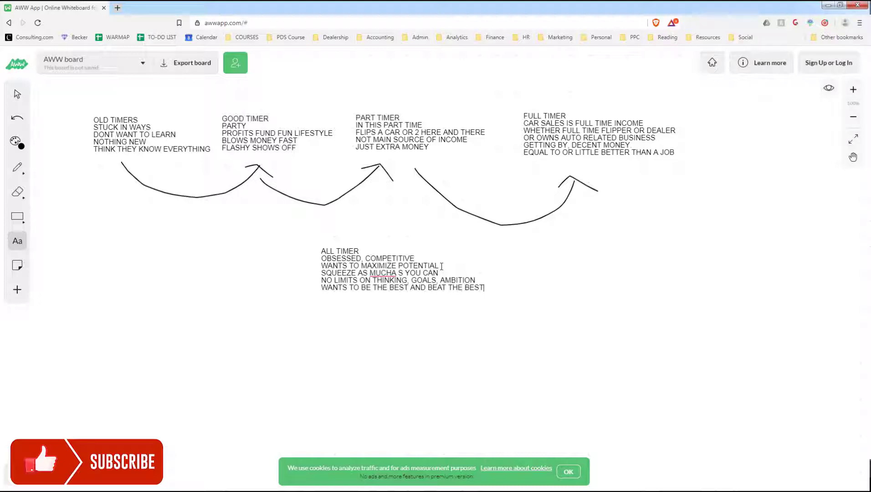
pyautogui.write('CREATE CHAN')
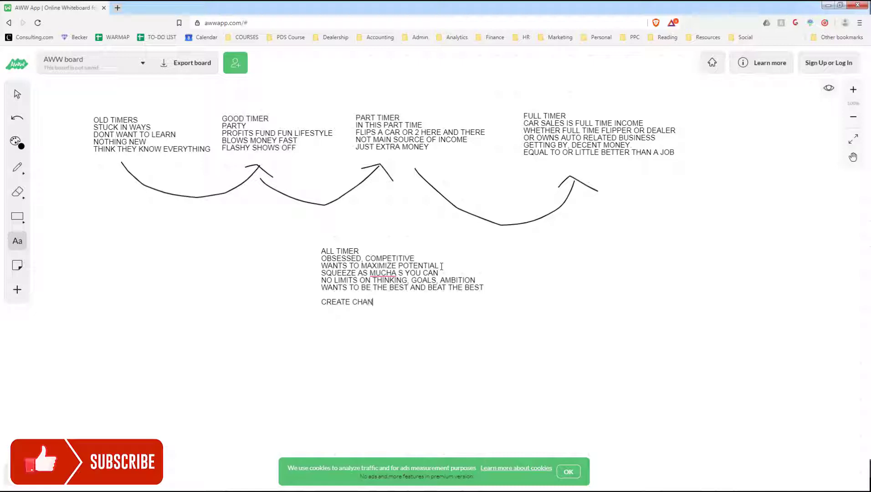
pyautogui.write('GE AND INFLU')
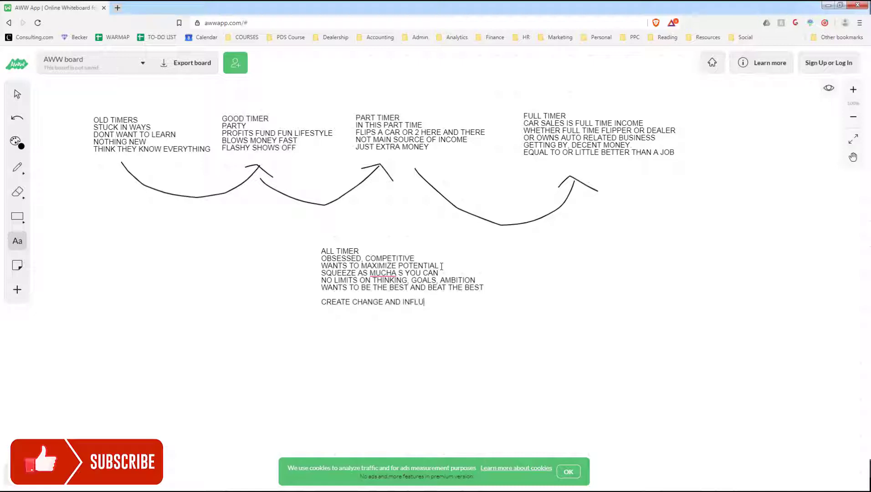
pyautogui.write('ENCE')
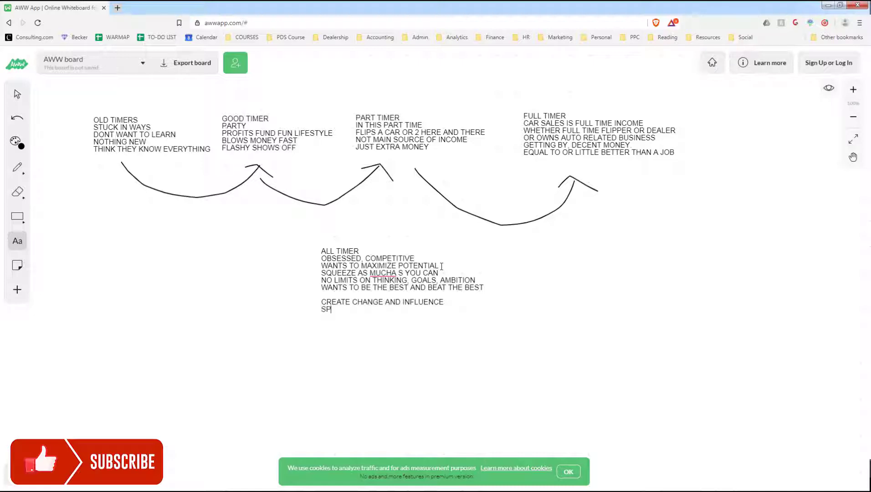
pyautogui.press('backspace')
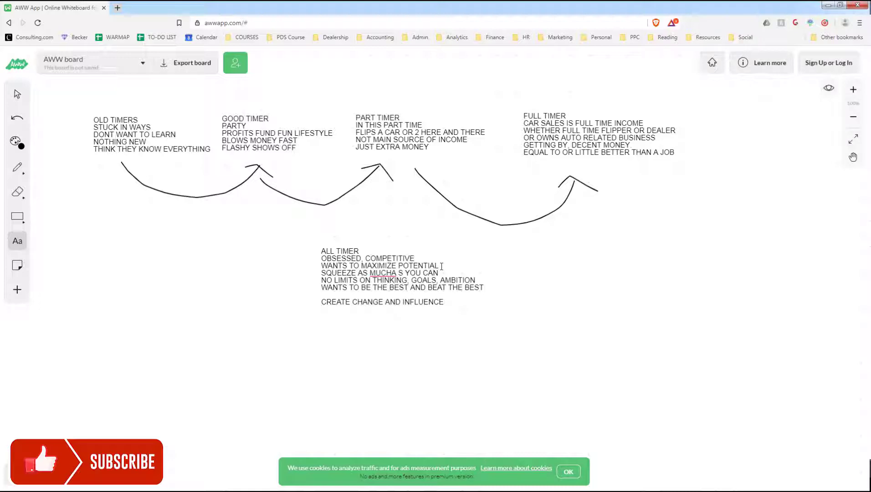
# Replace the BEND THE UNIVERSE line with DISTORTED REALITY FIELD.
pyautogui.click(321, 310)
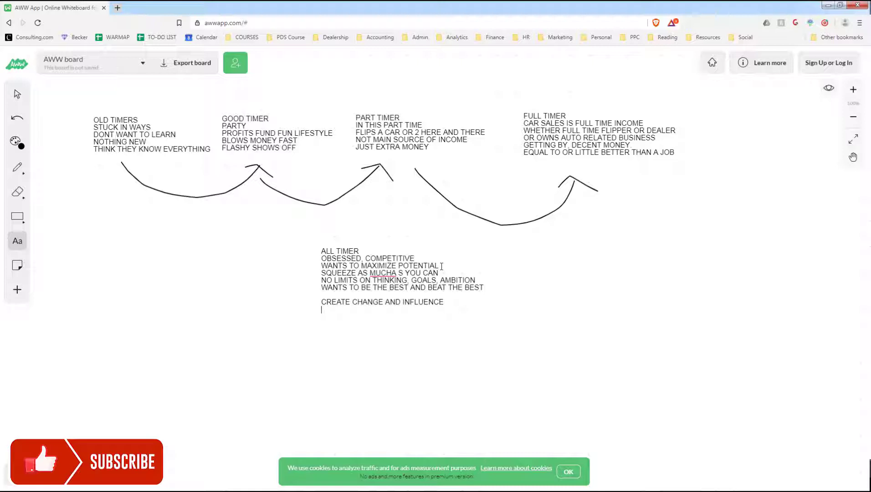
pyautogui.write('BEND THE')
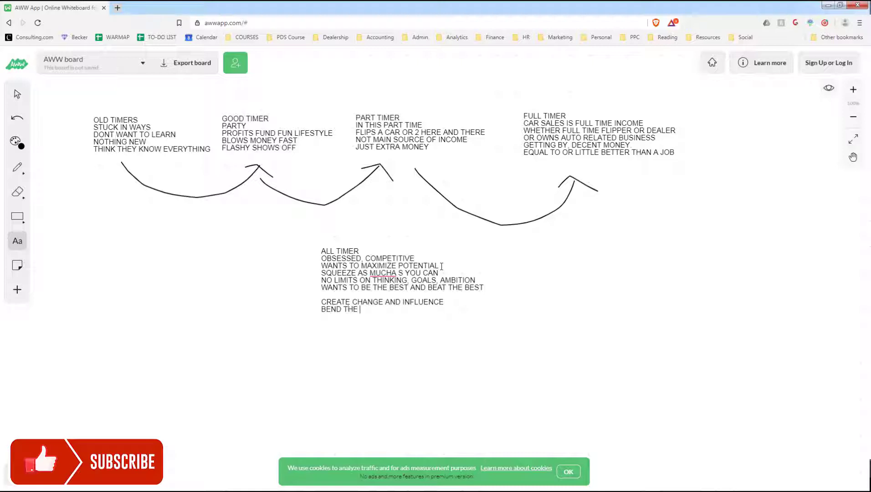
pyautogui.write('UNIVERSE')
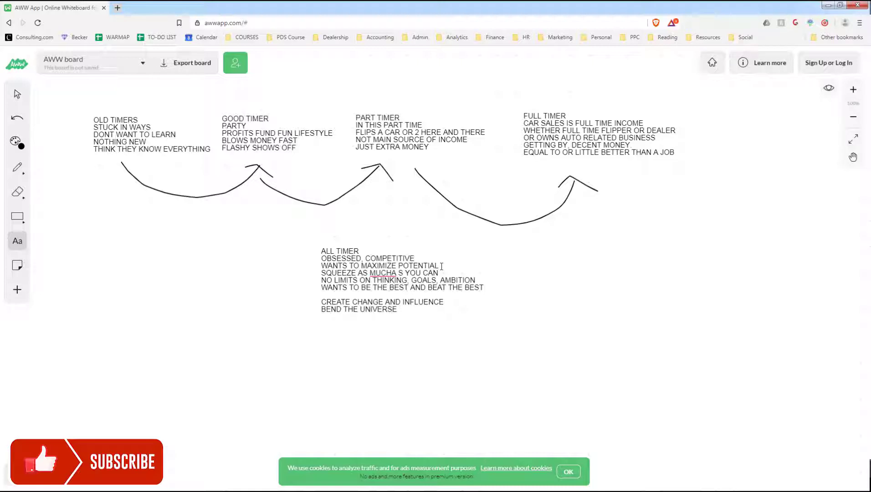
pyautogui.press('backspace')
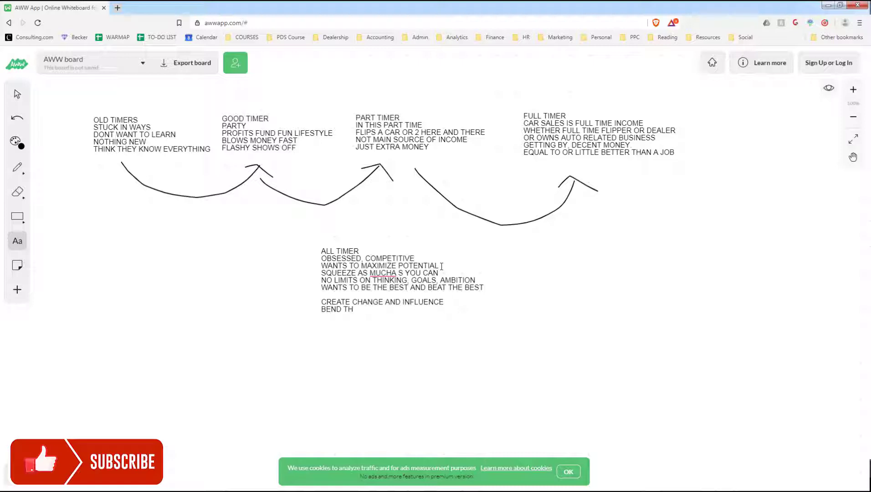
pyautogui.write('DIS')
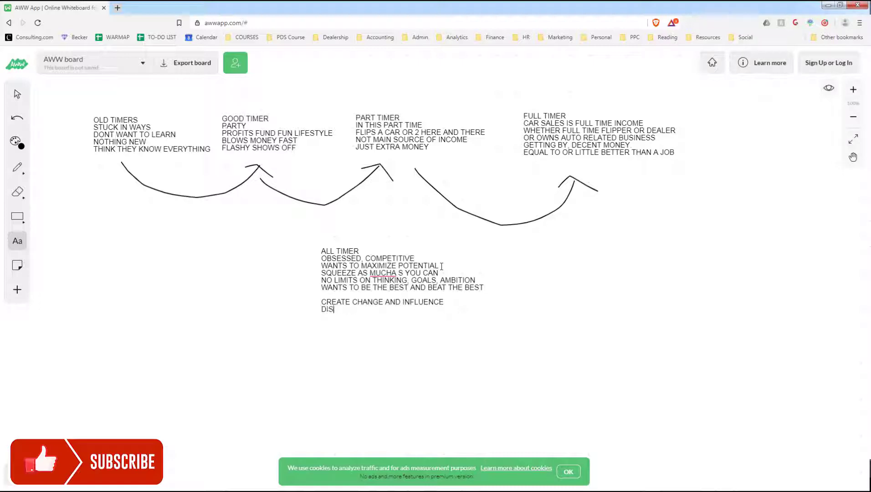
pyautogui.write('TORTED REALI')
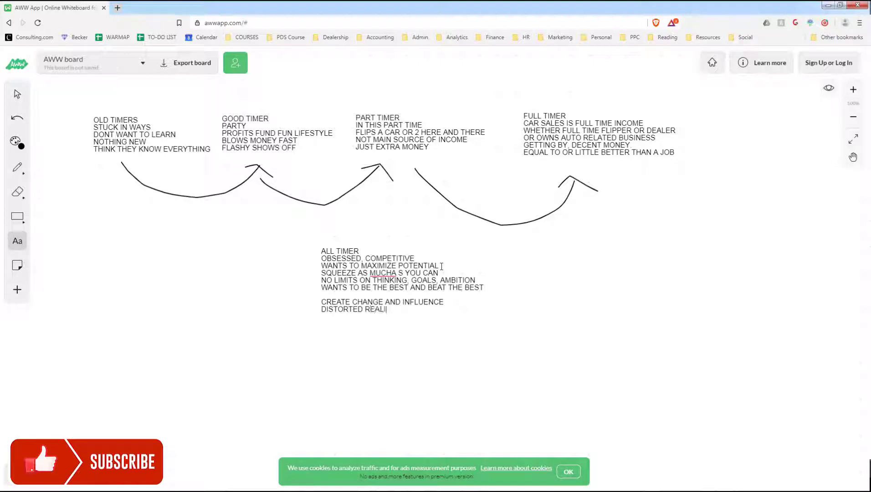
pyautogui.write('TY FIELD')
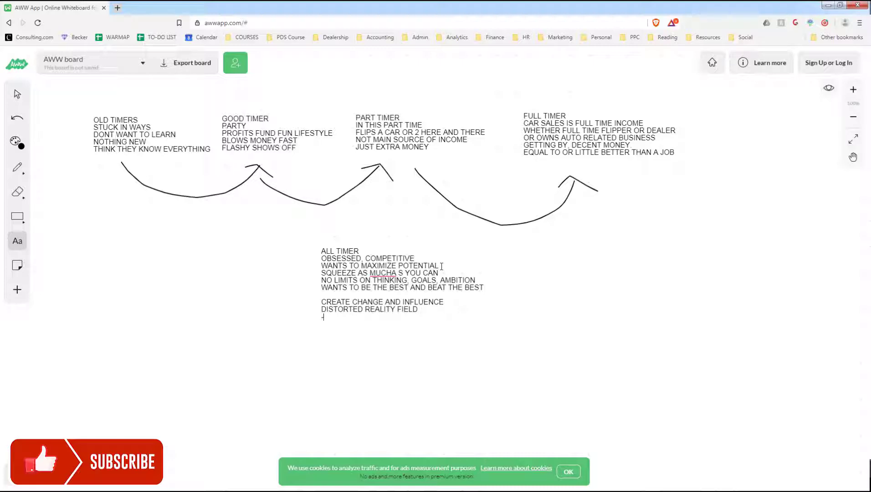
# Add that PEOPLE AND SITUATIONS BEND AND CONTORT TO THEIR WILL.
pyautogui.write('PEOPLE AND SITUA')
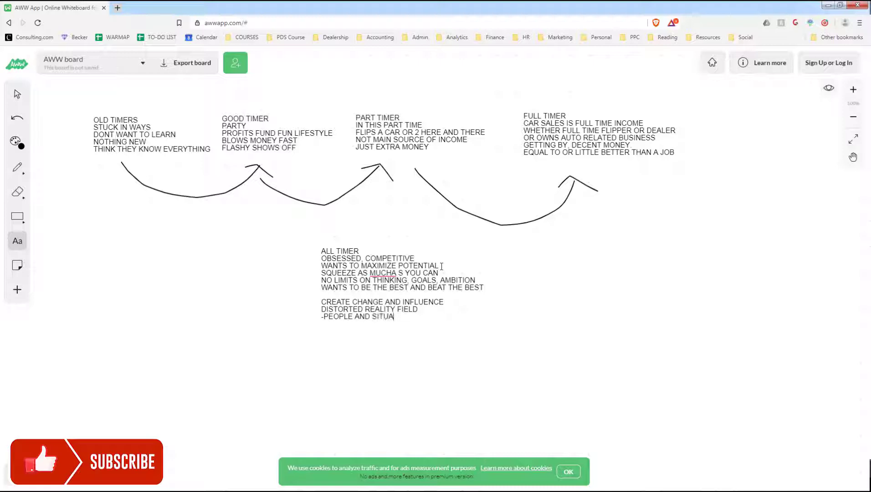
pyautogui.write('TIONS')
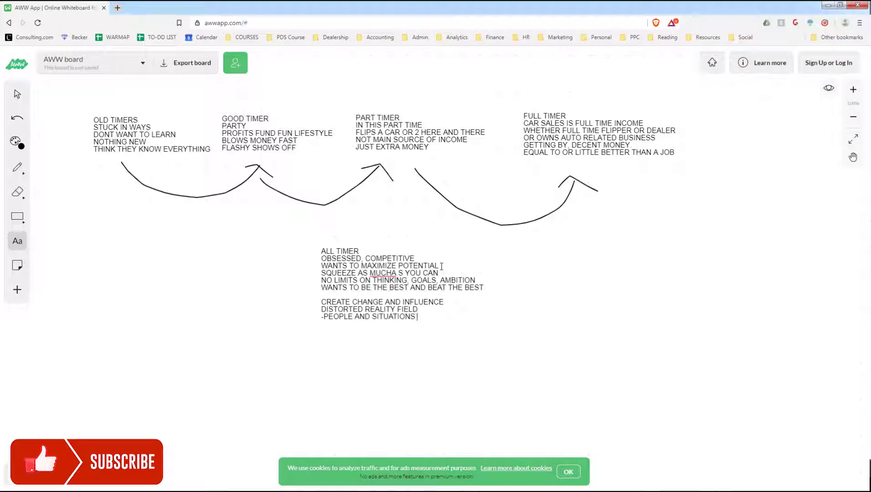
pyautogui.write('BEND AND CONTORT TO THE')
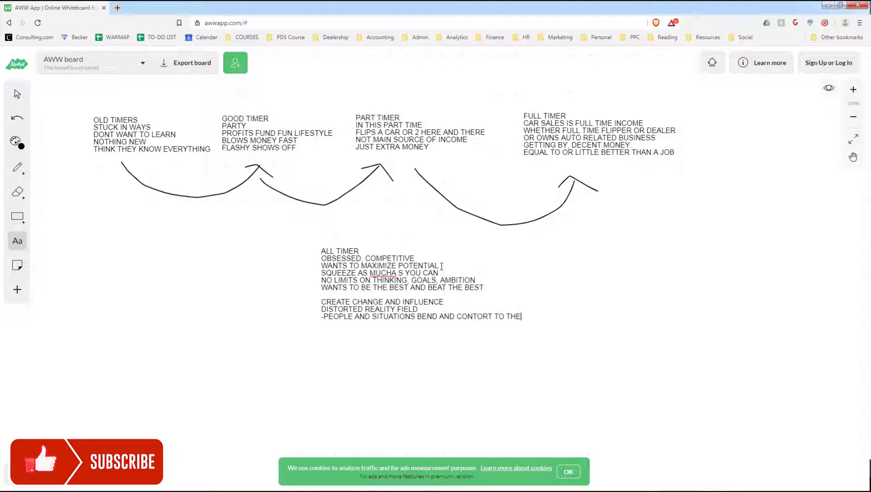
pyautogui.write('IR WILL')
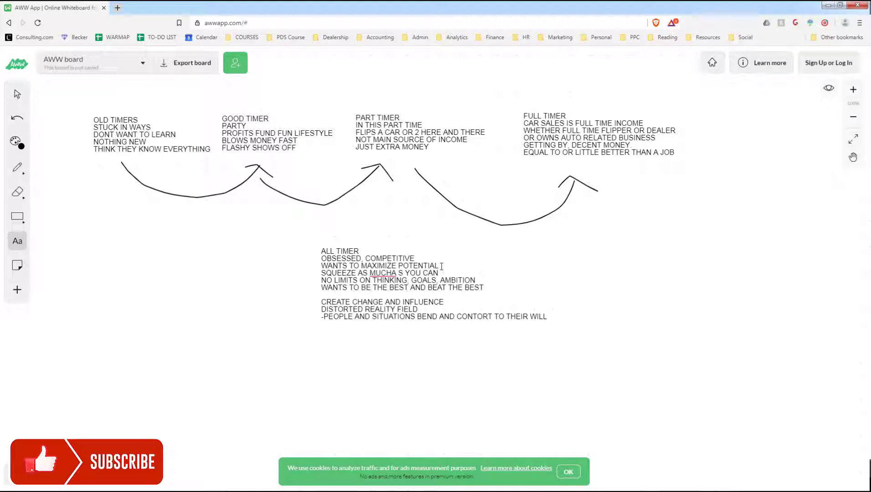
pyautogui.click(548, 317)
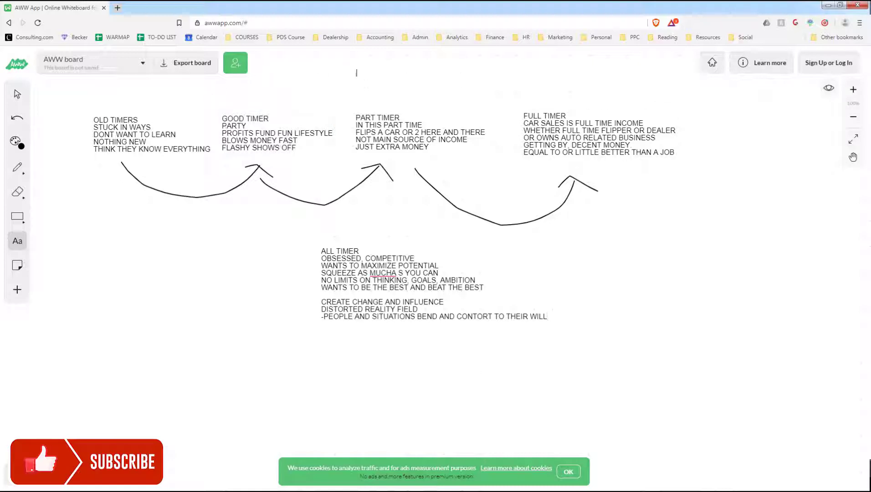
# Add the title TIMER SCALE above the note columns.
pyautogui.click(355, 73)
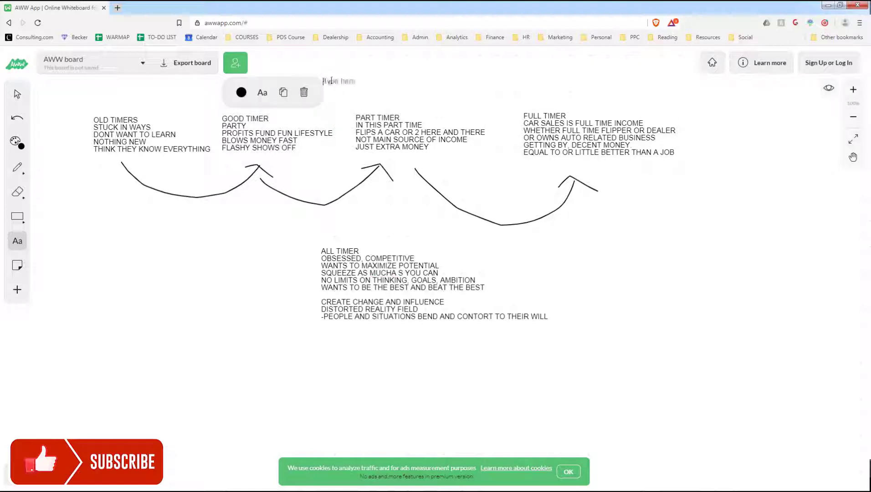
pyautogui.write('TIMER SCALE')
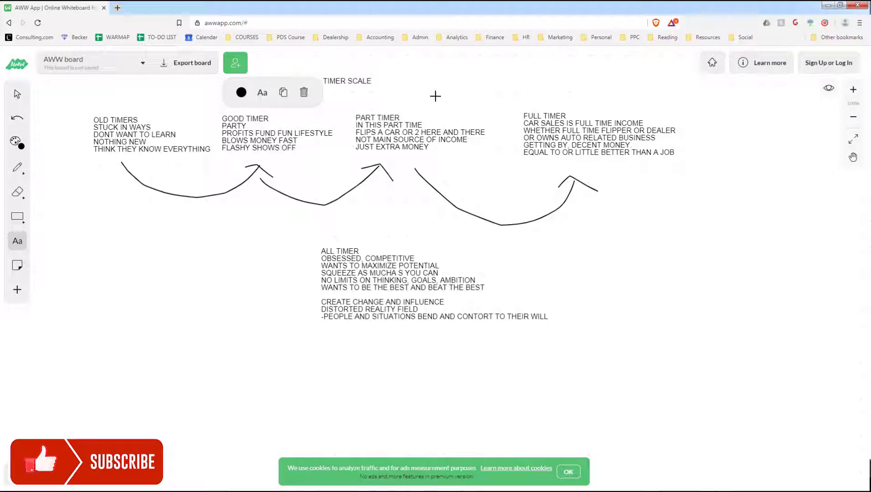
pyautogui.click(17, 167)
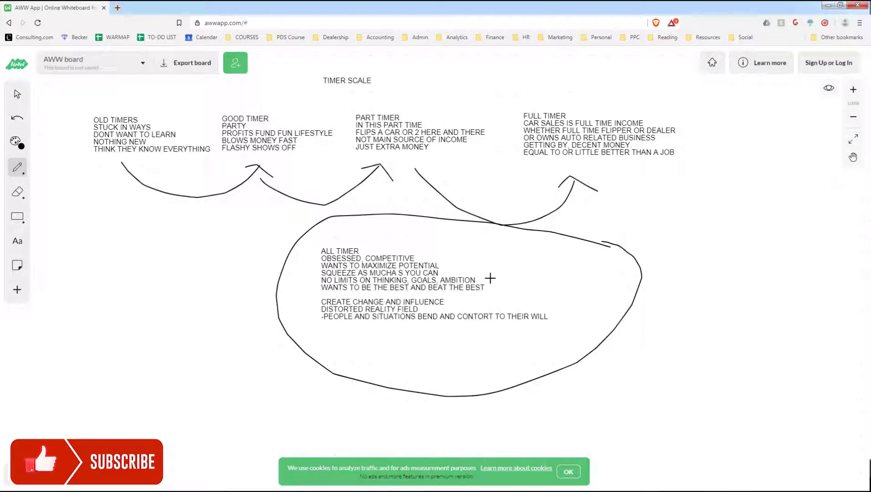
pyautogui.moveTo(492, 270)
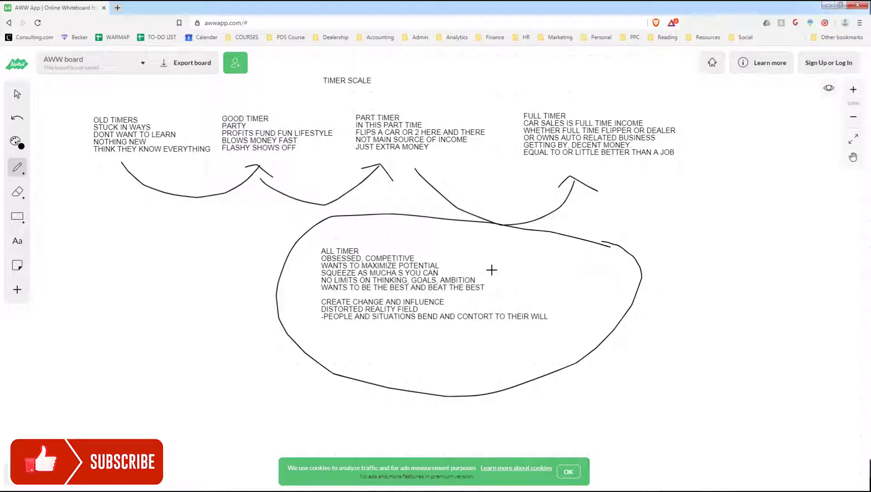